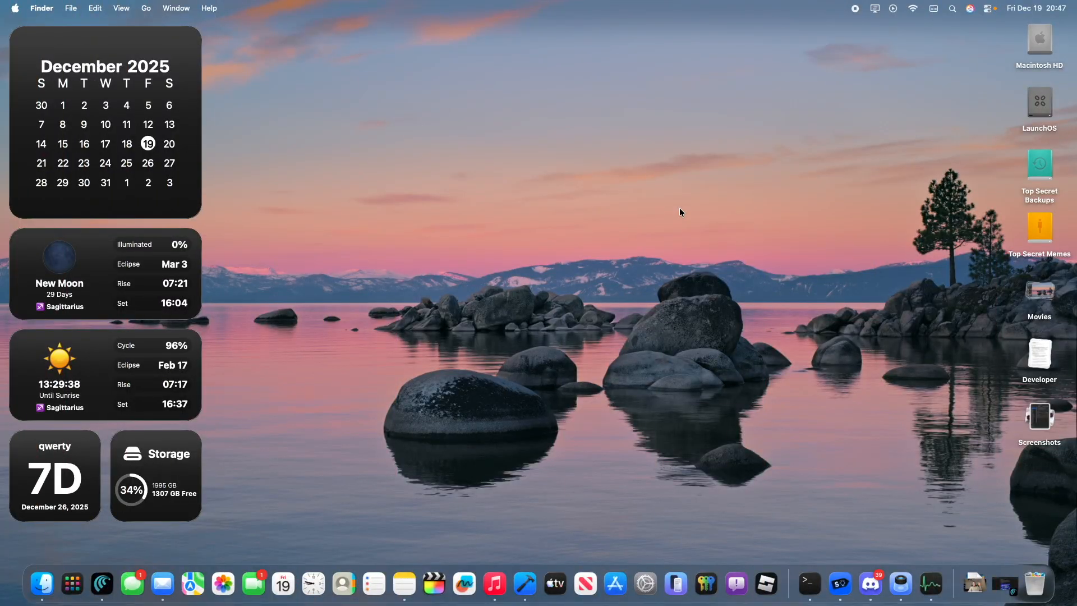
Open the LaunchOS launchpad from its Dock icon to show the app grid.
click(71, 584)
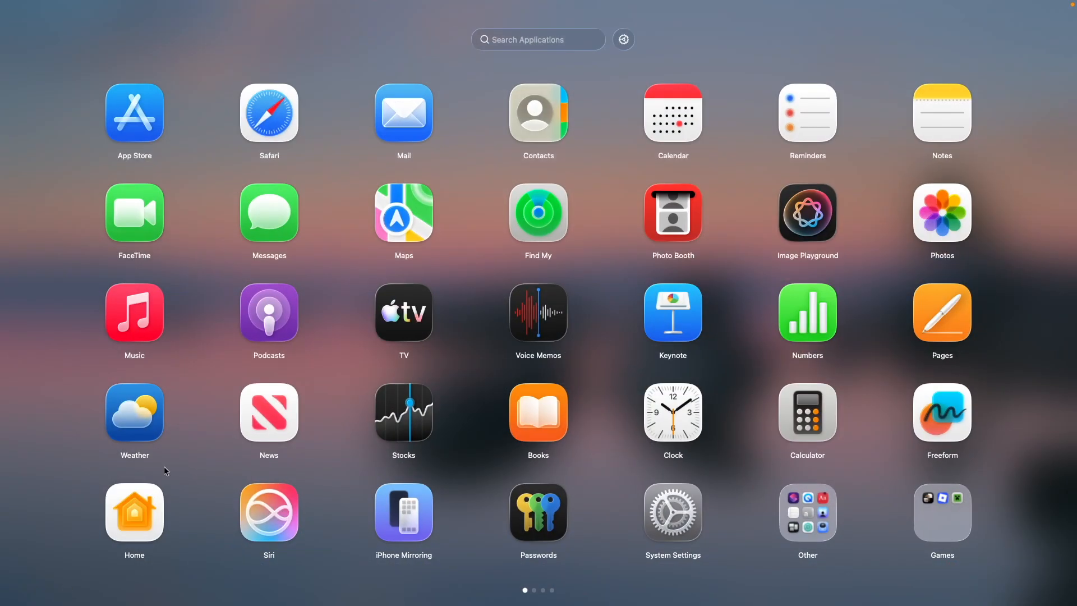
mouse_move(499, 191)
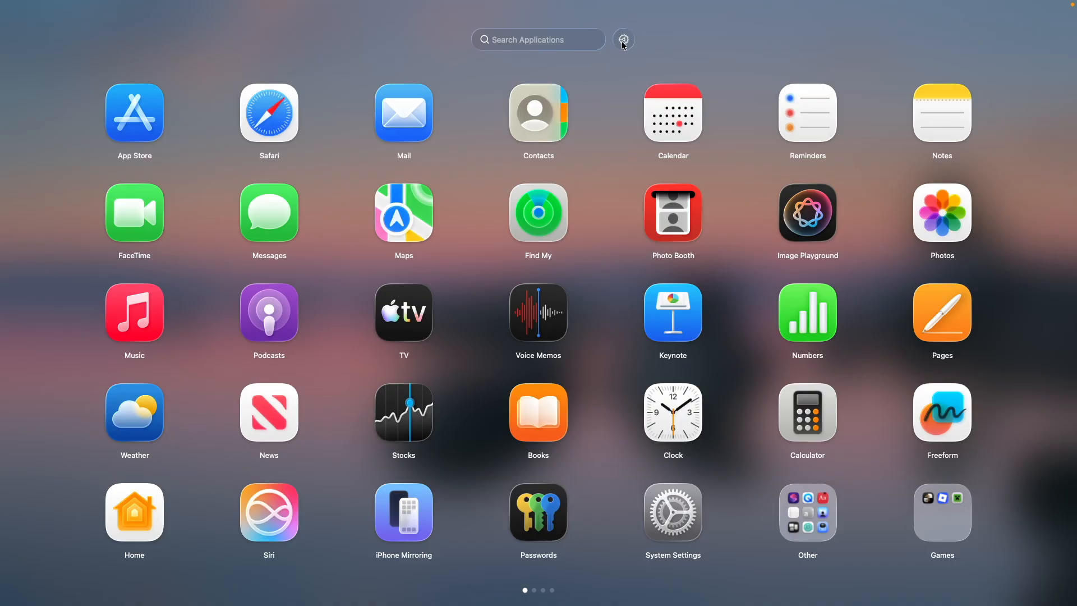
Open LaunchOS settings and choose a different App Icon design.
click(622, 39)
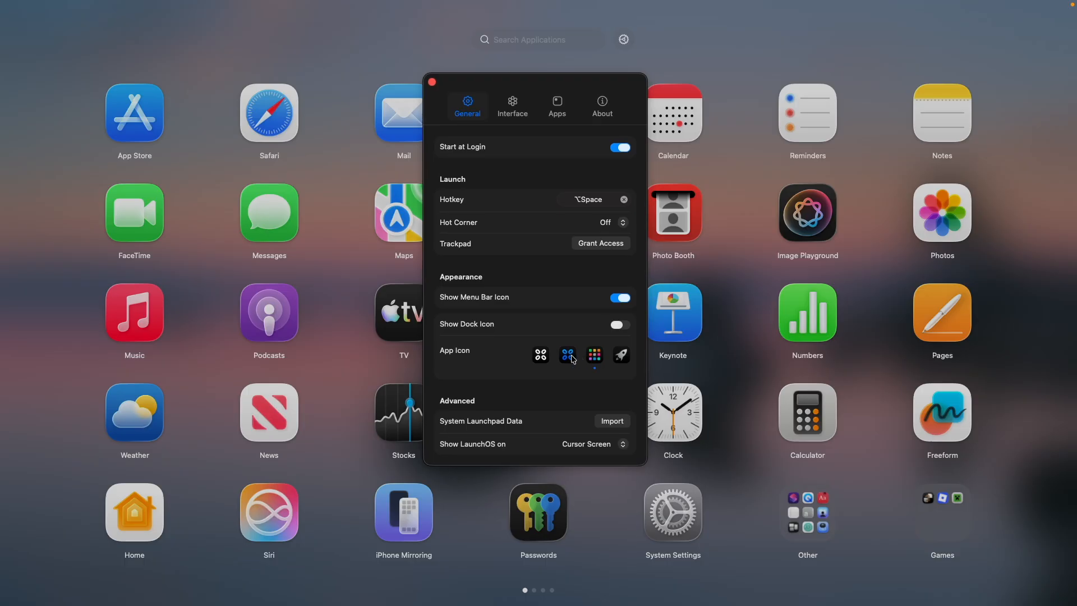
click(594, 355)
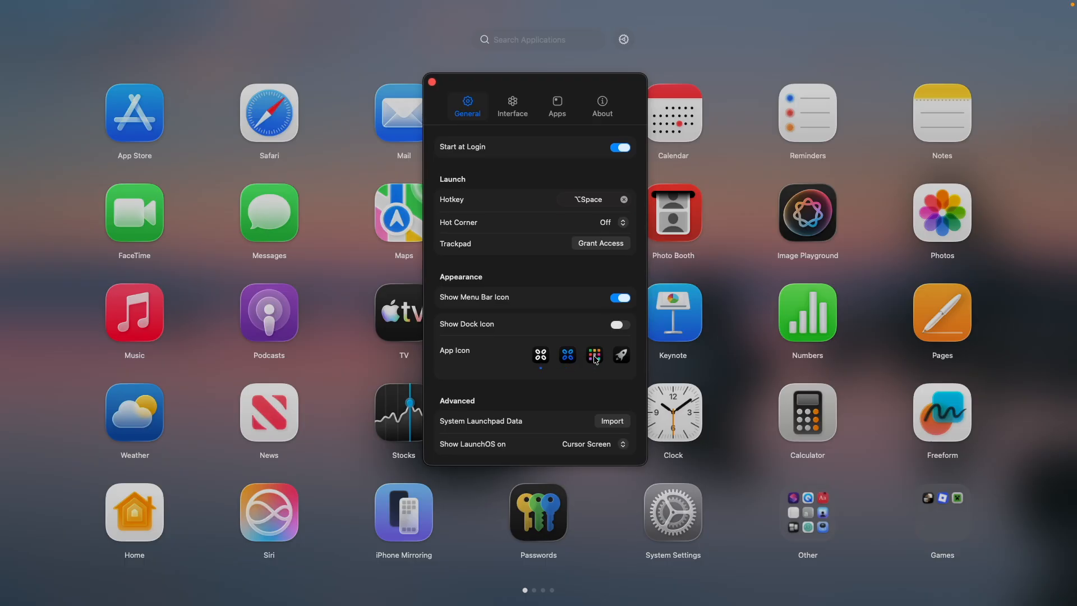
mouse_move(337, 366)
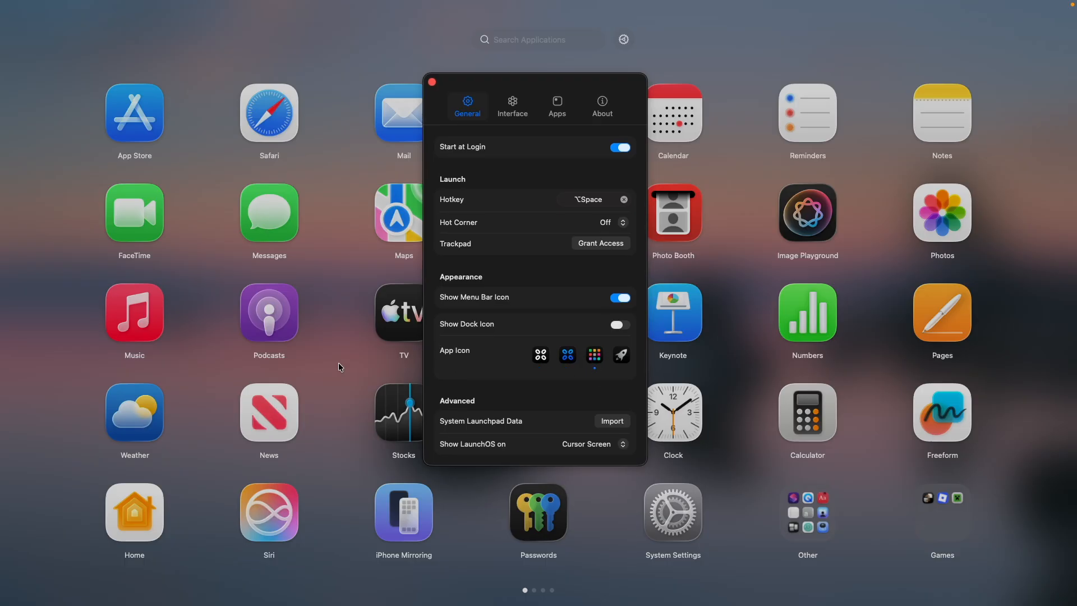
mouse_move(80, 376)
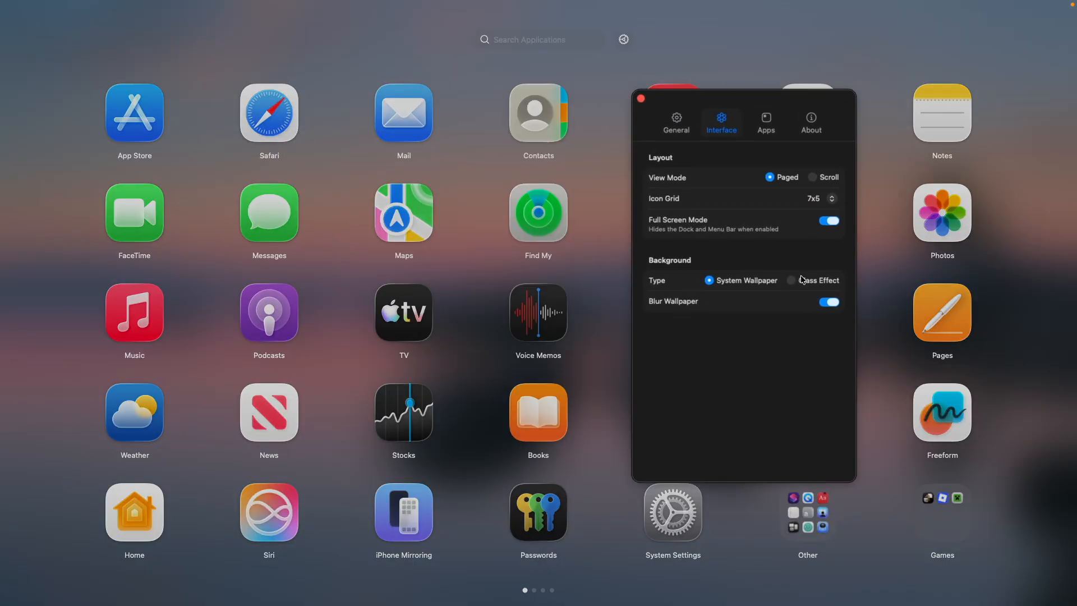
Try the Glass Effect background, then revert to blurred System Wallpaper.
click(790, 281)
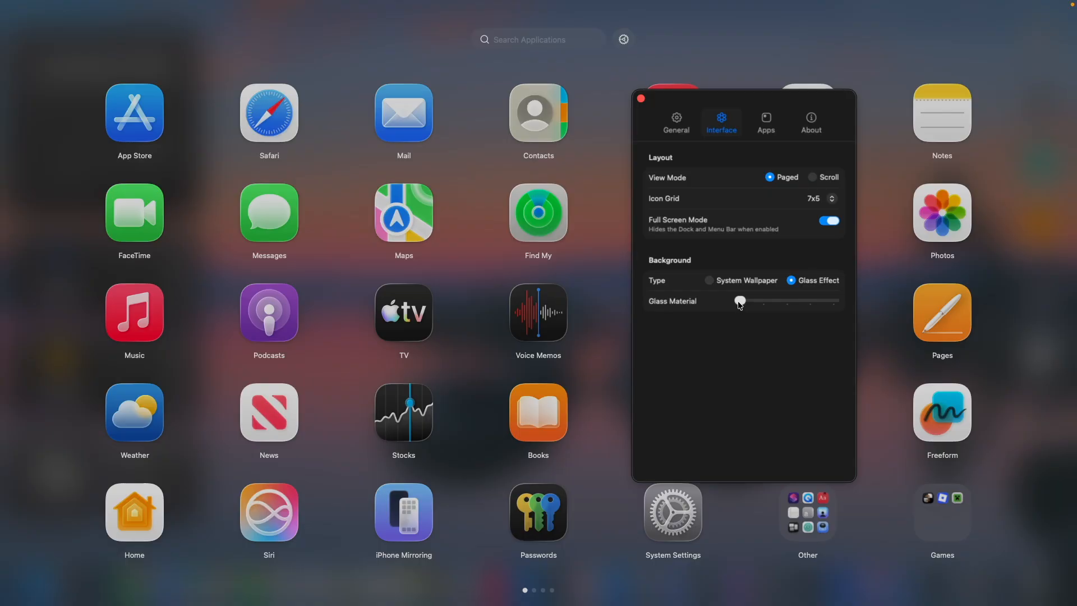
click(709, 281)
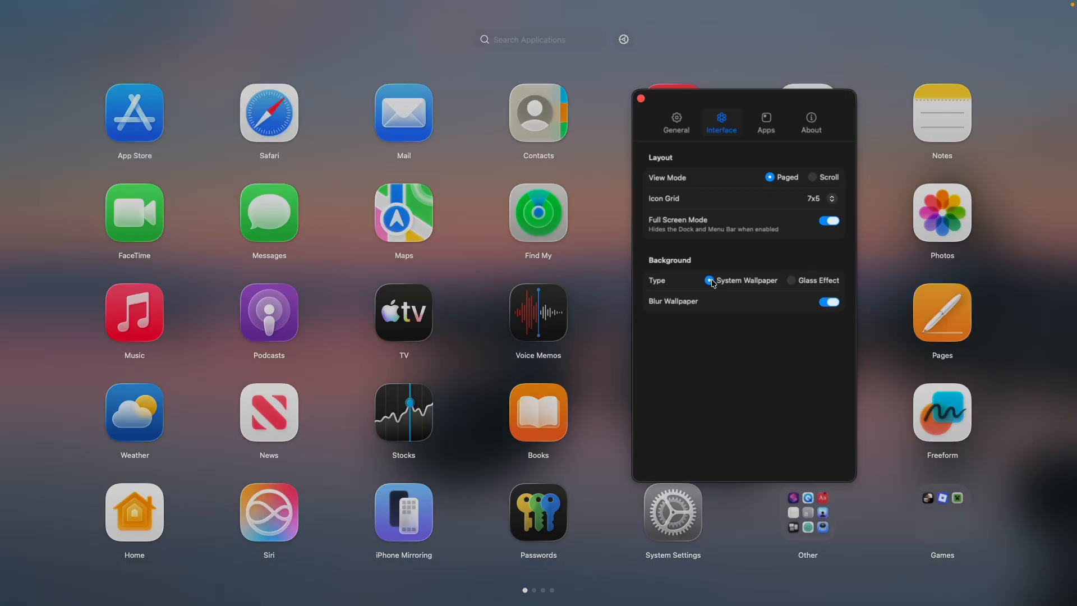
click(828, 301)
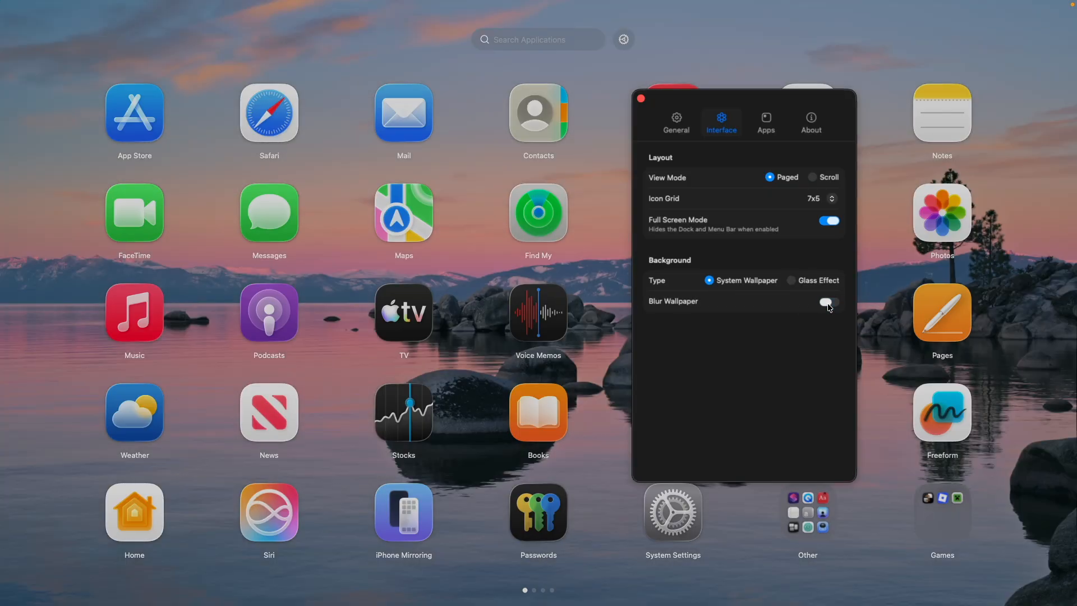
click(828, 302)
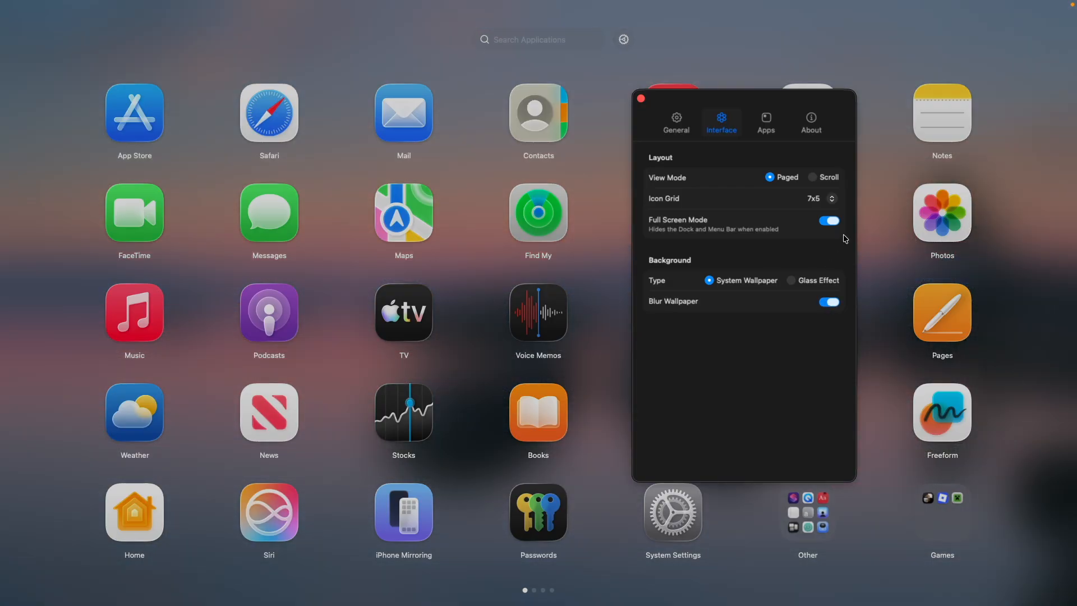
mouse_move(845, 177)
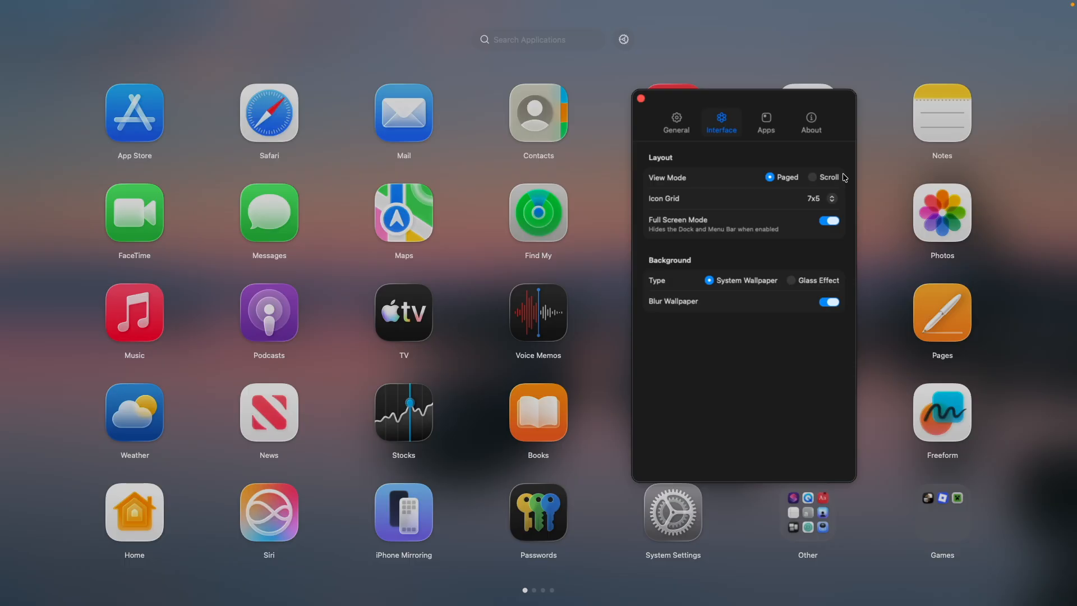
mouse_move(811, 180)
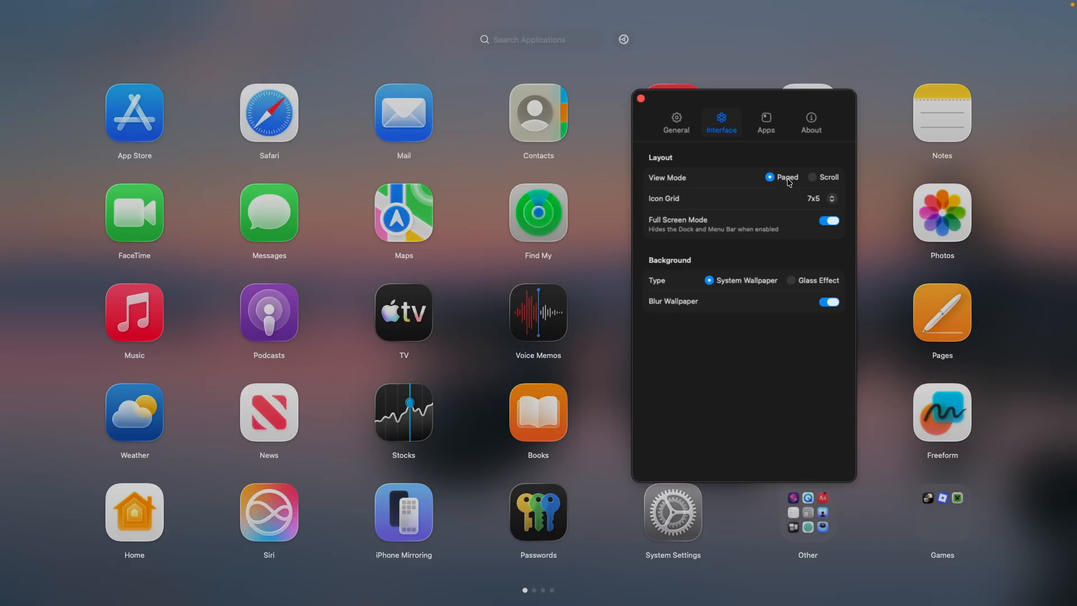
mouse_move(798, 185)
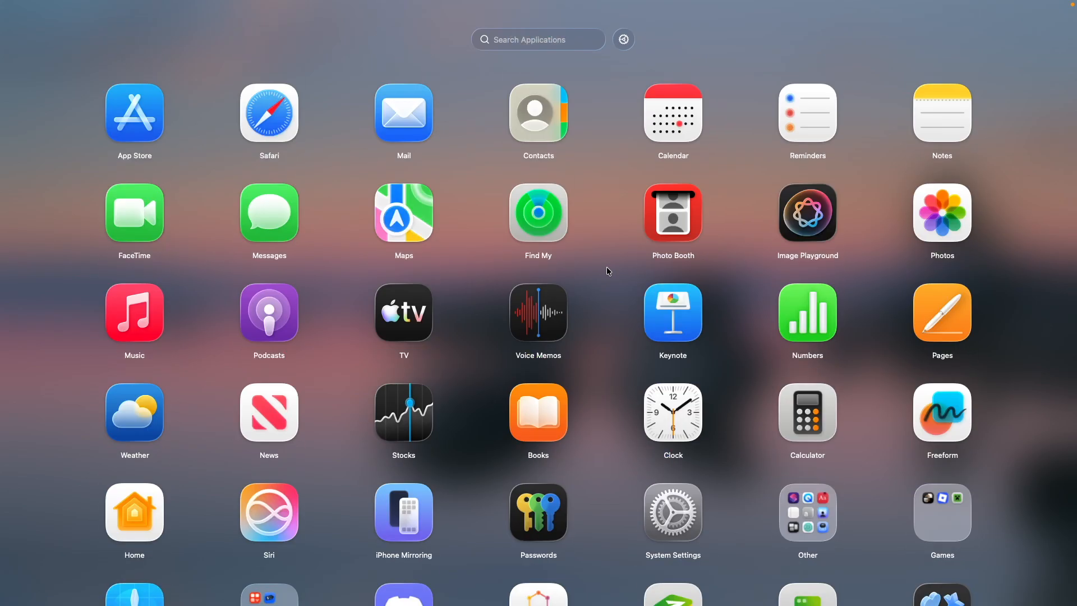
Scroll down through the continuously scrolling app grid.
scroll(down, 3)
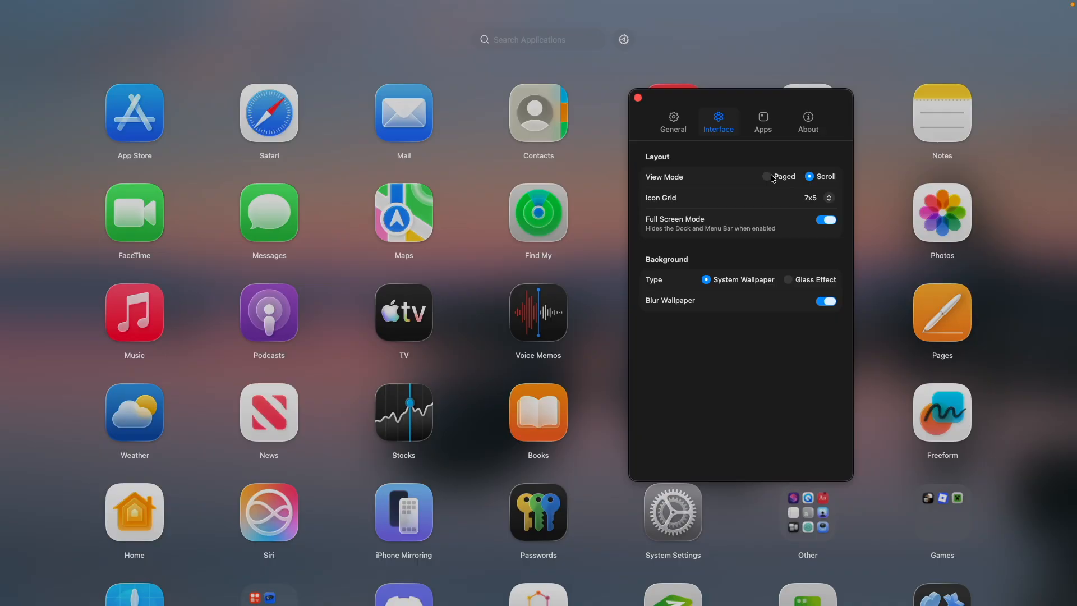
Switch to Paged view keeping pages, set an 8x5 icon grid, disable Full Screen.
click(769, 176)
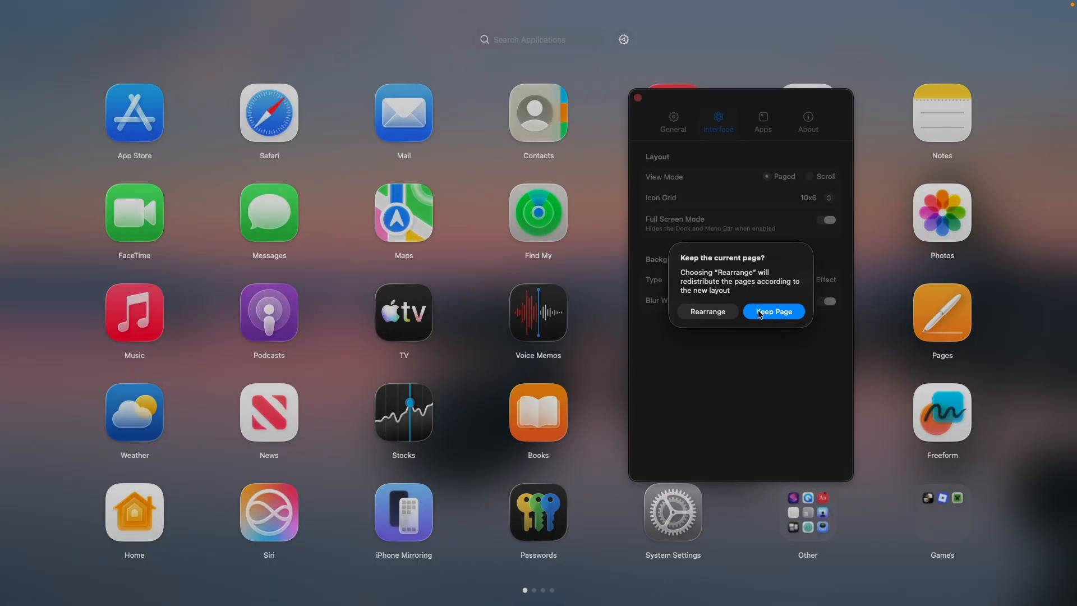
click(773, 311)
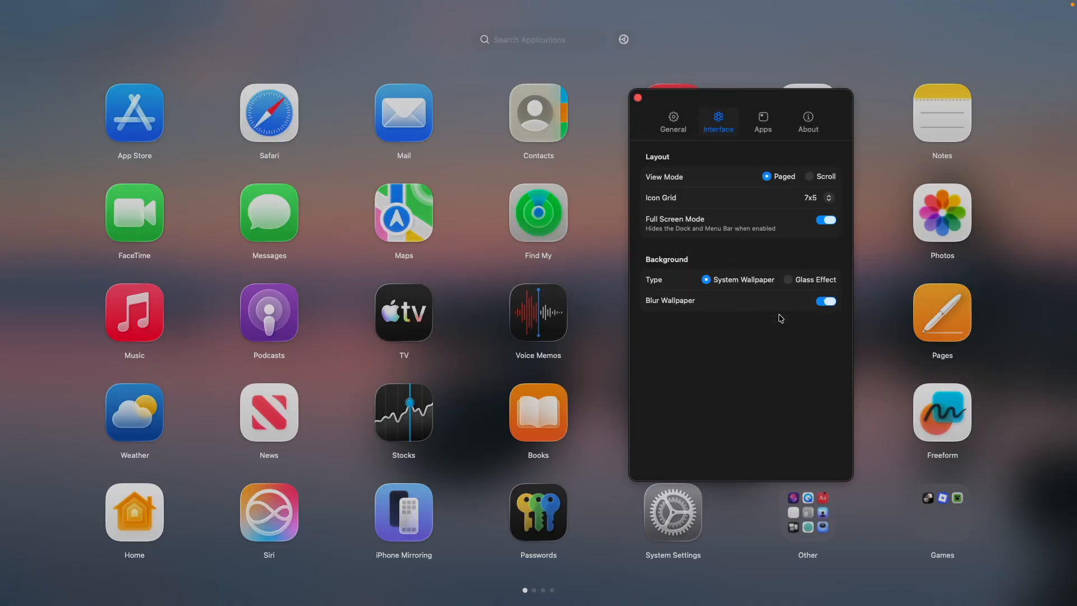
click(828, 194)
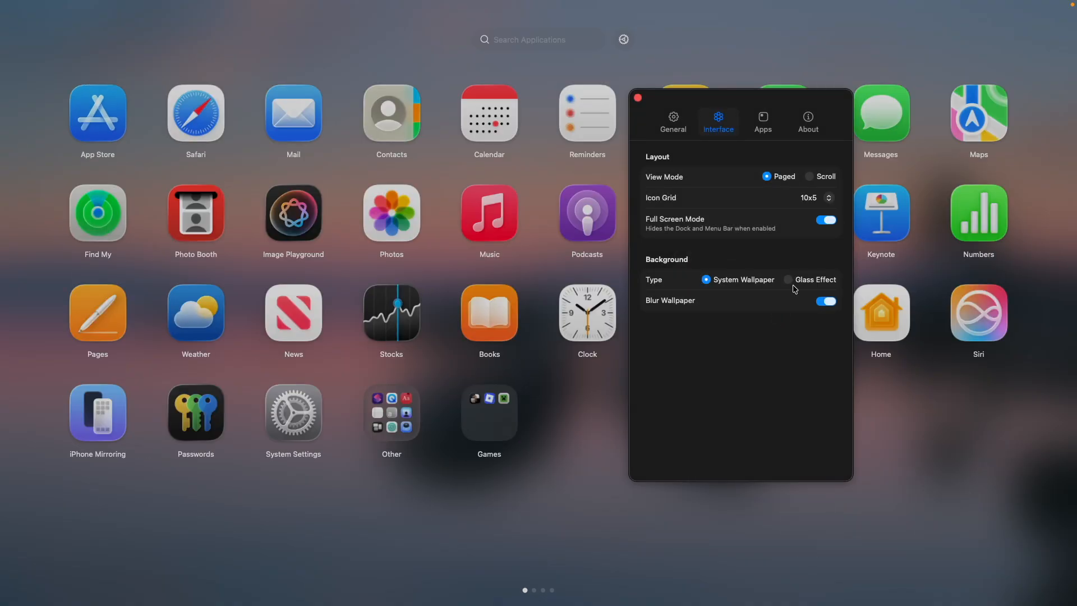
click(827, 198)
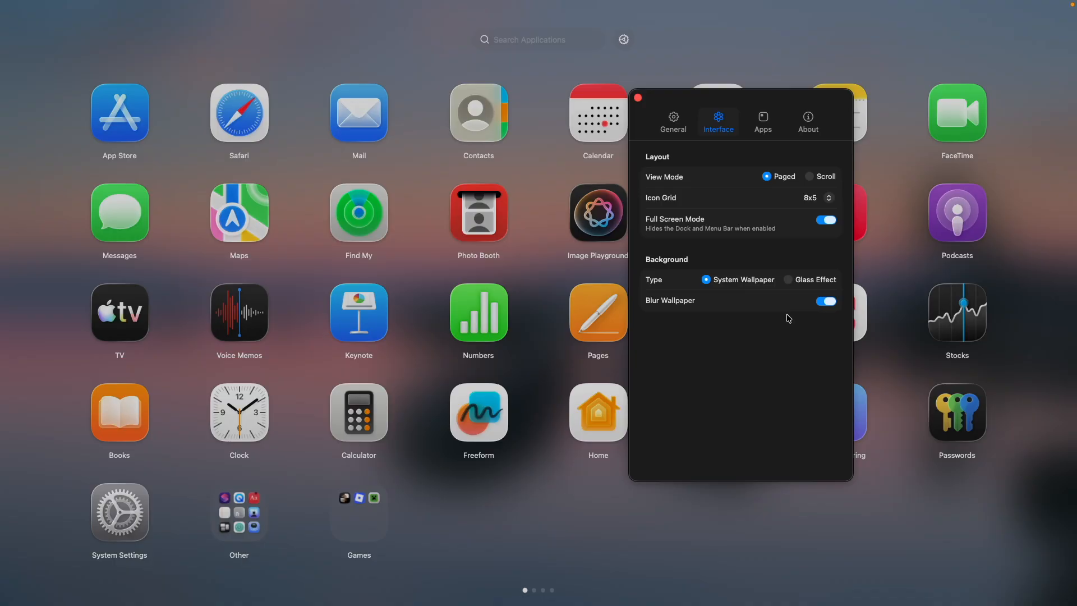
click(826, 220)
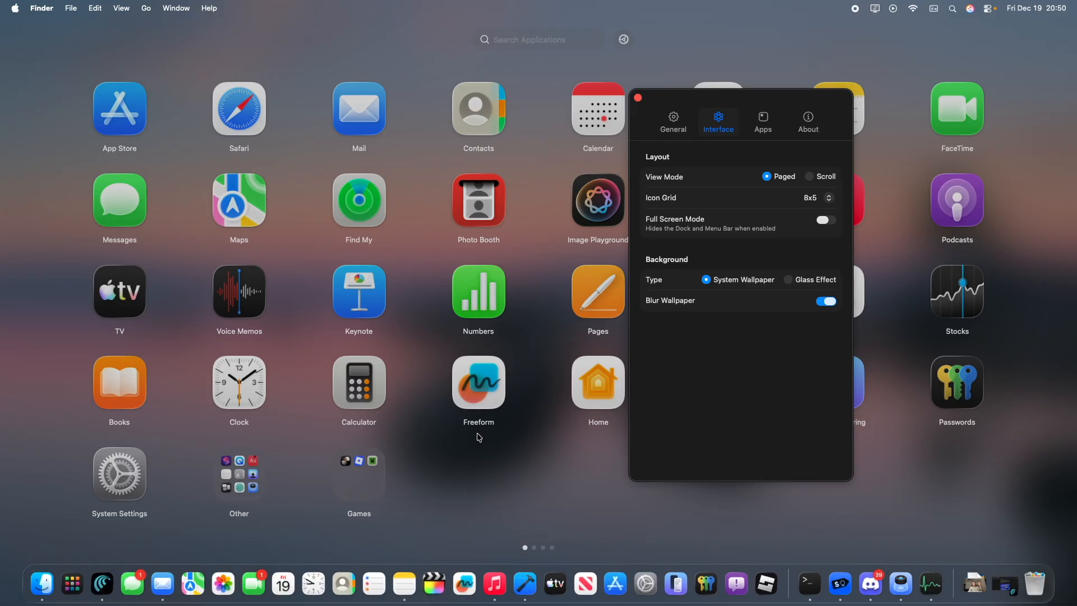
Turn Full Screen Mode back on.
click(824, 220)
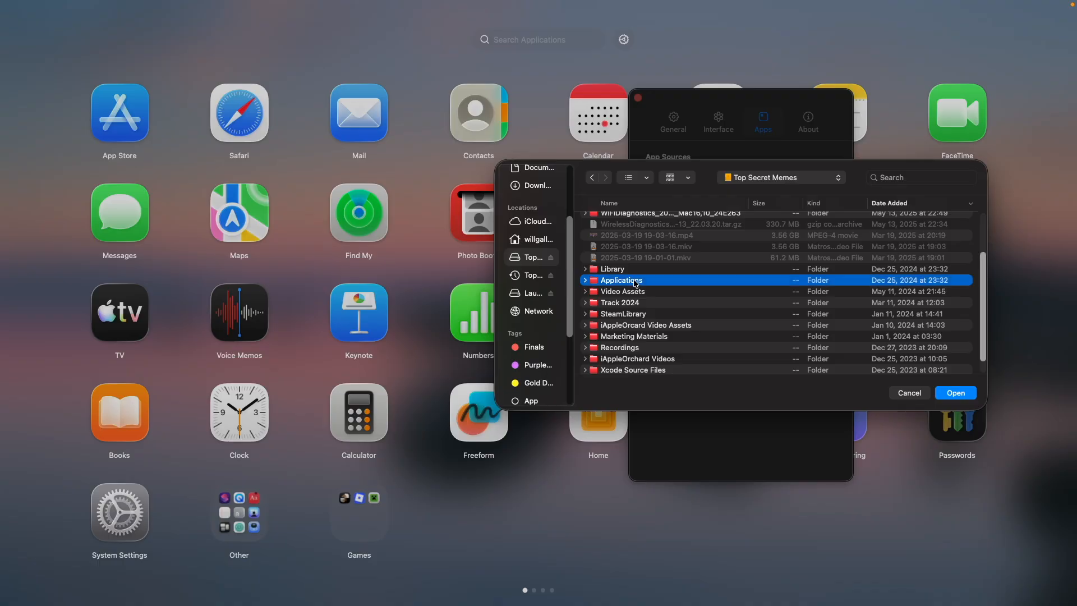
Add the Applications folder as an app source and view Docker, GarageBand in the launchpad.
click(954, 392)
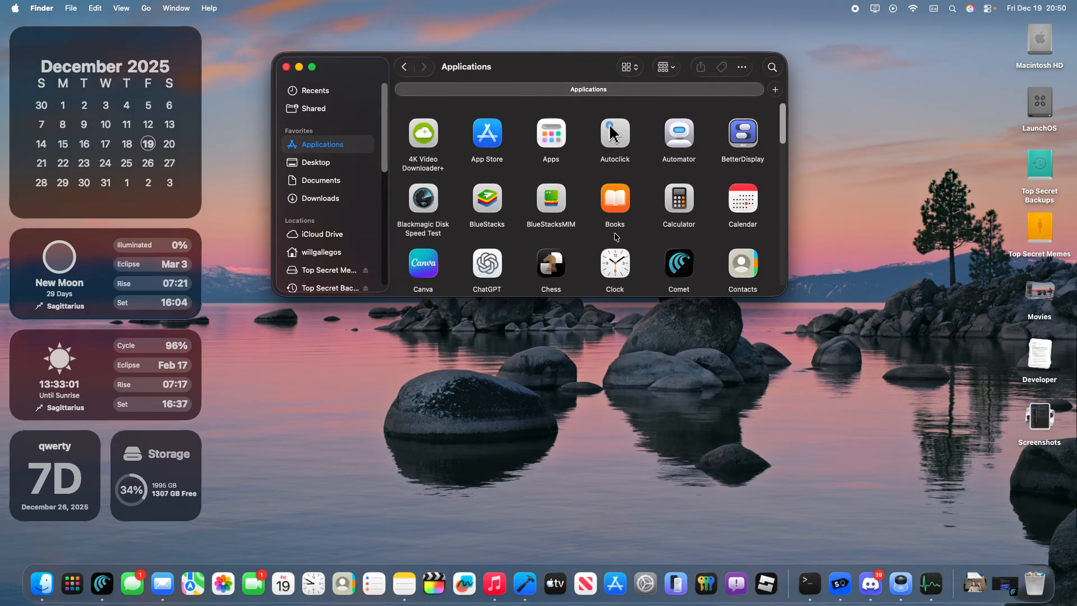
click(71, 584)
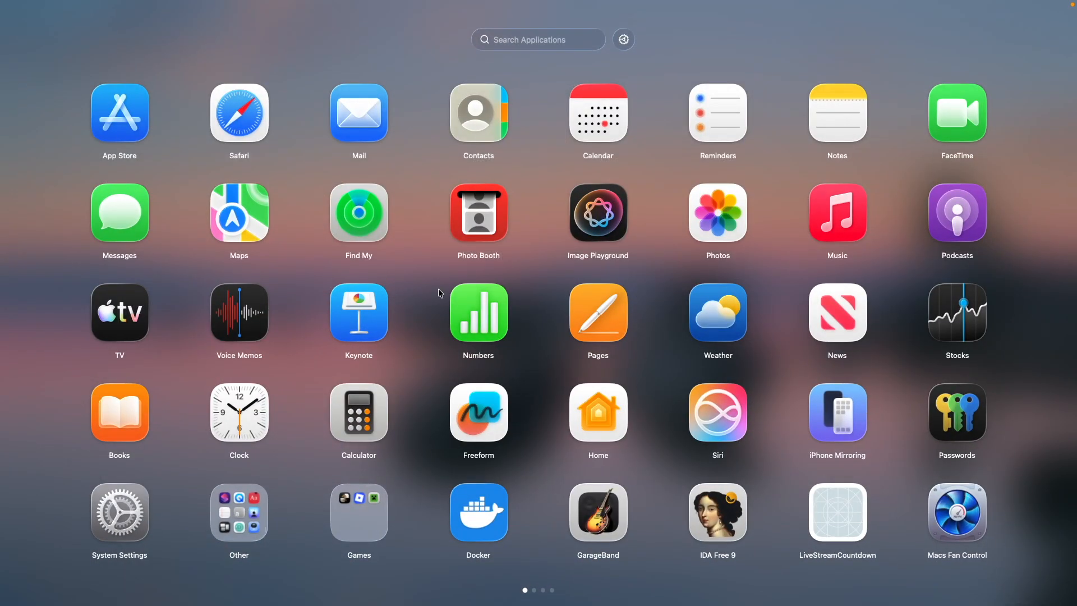